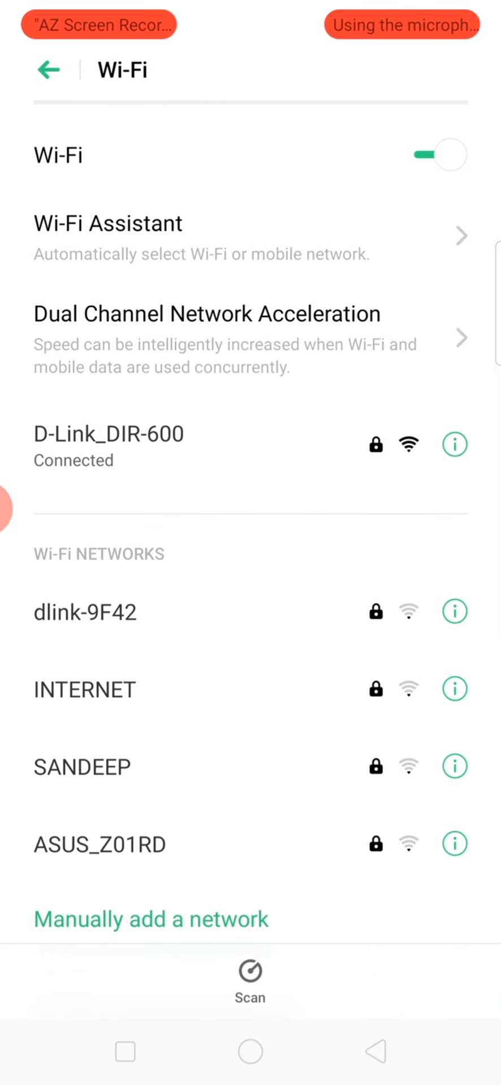
# - Turn Wi-Fi off, confirm mobile data is off, and return to the home screen
pyautogui.click(48, 69)
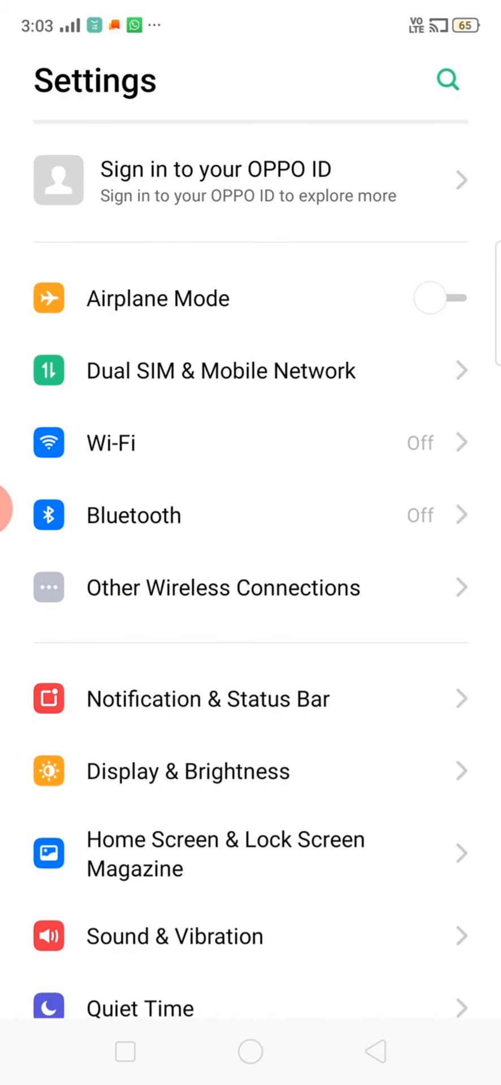
pyautogui.click(220, 370)
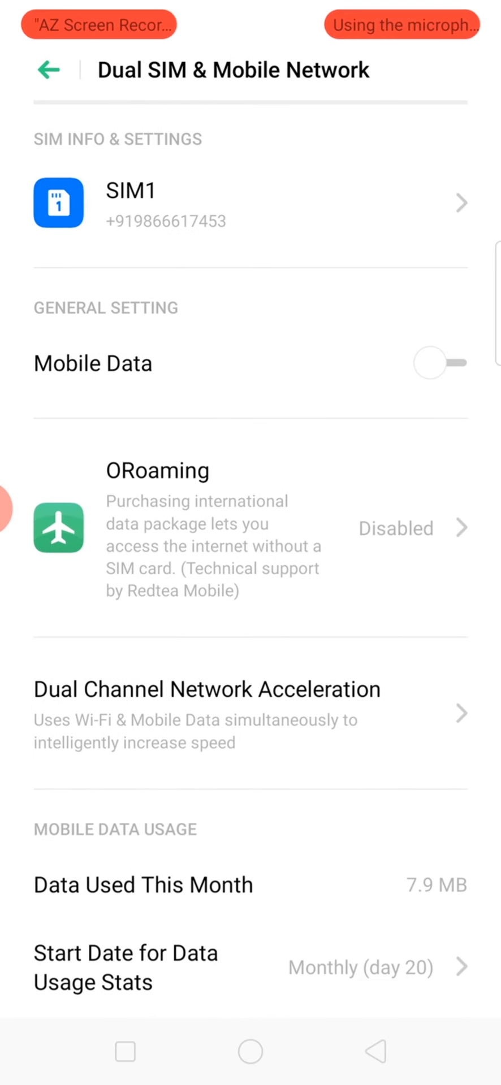
pyautogui.click(124, 1052)
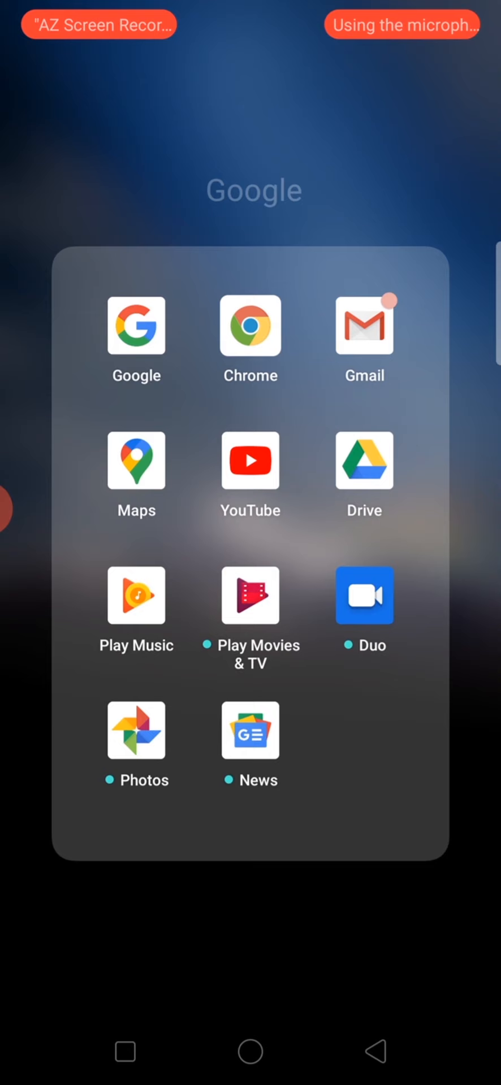
# - Submit a 'th' search in the Google app while offline
pyautogui.click(135, 326)
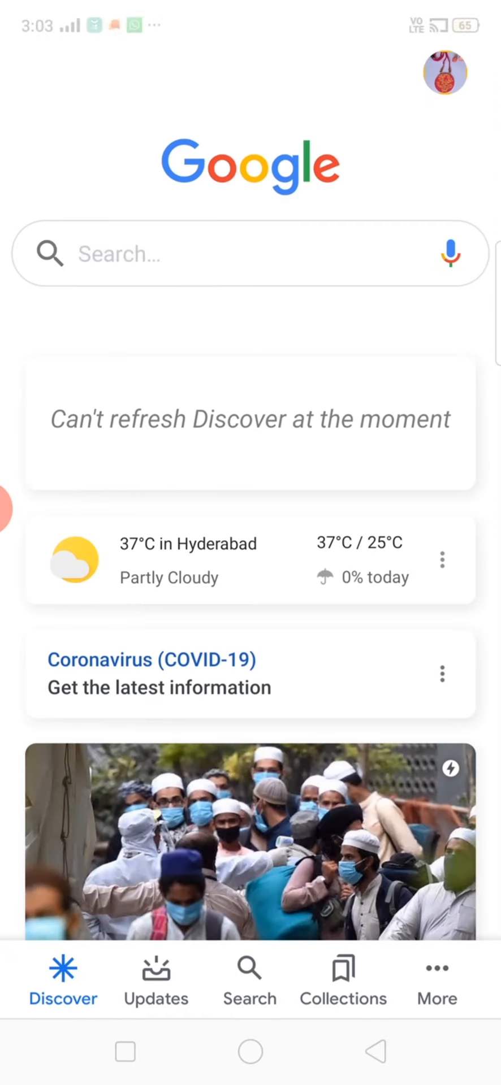
pyautogui.click(242, 254)
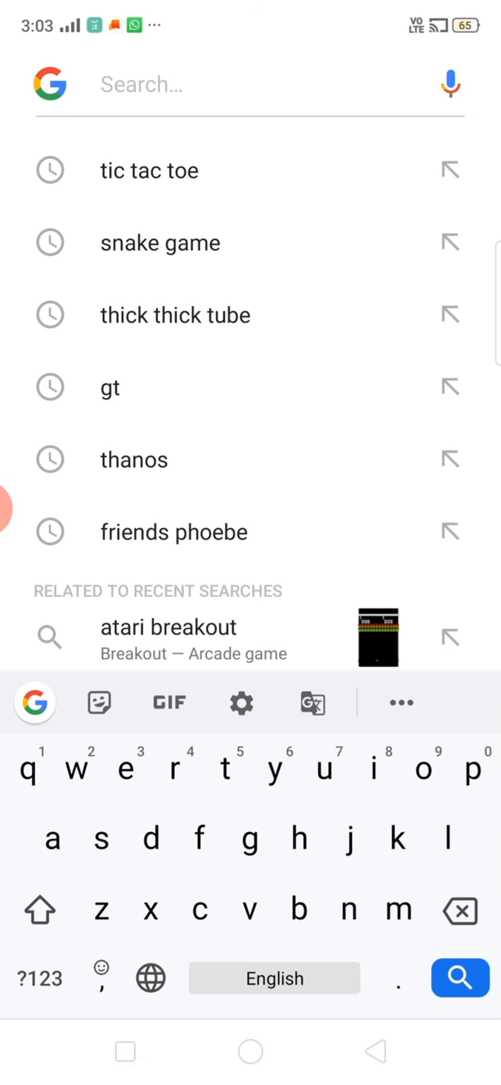
pyautogui.write('th')
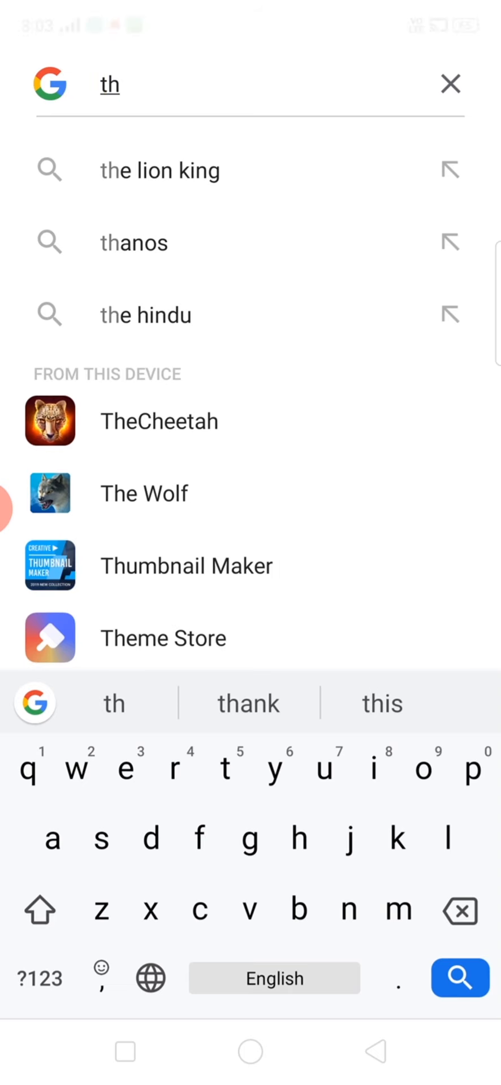
pyautogui.click(458, 978)
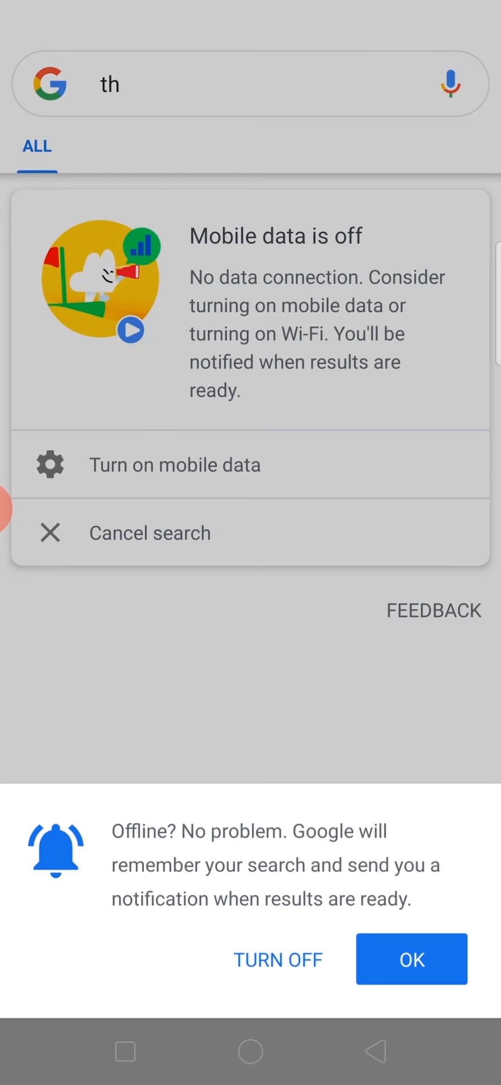
# - Dismiss the no-connection prompts and go back to the home screen
pyautogui.click(411, 959)
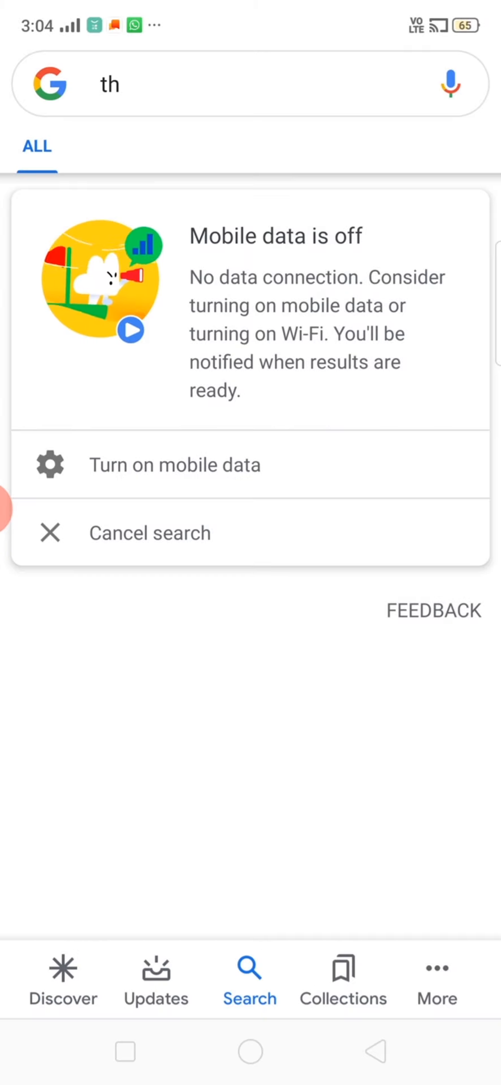
pyautogui.click(130, 330)
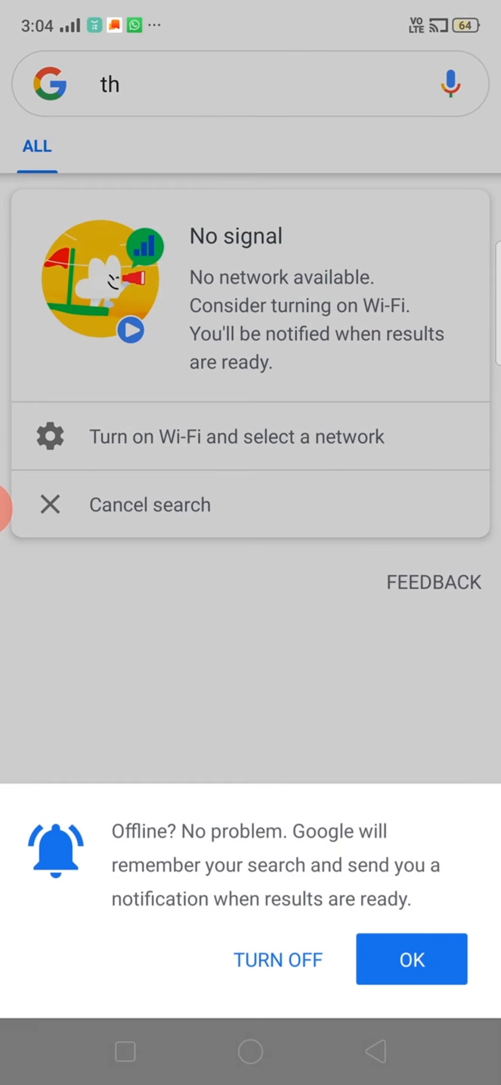
pyautogui.click(411, 959)
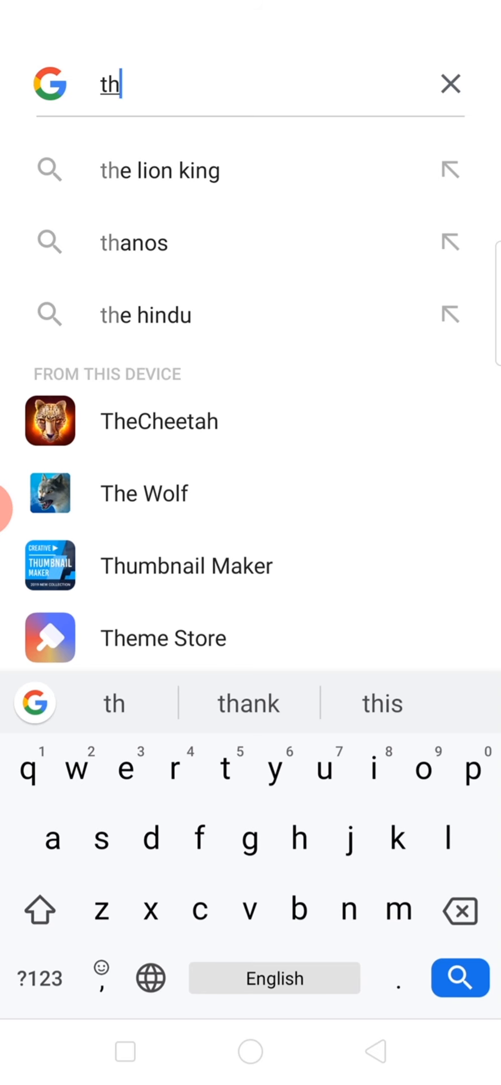
pyautogui.click(250, 1051)
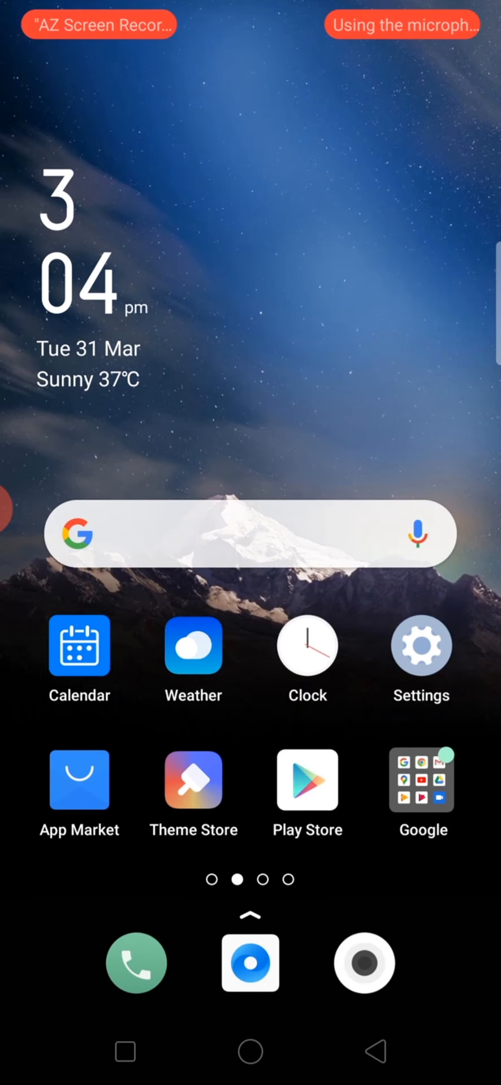
# - Switch Wi-Fi back on, then open the Google apps folder from home
pyautogui.click(420, 644)
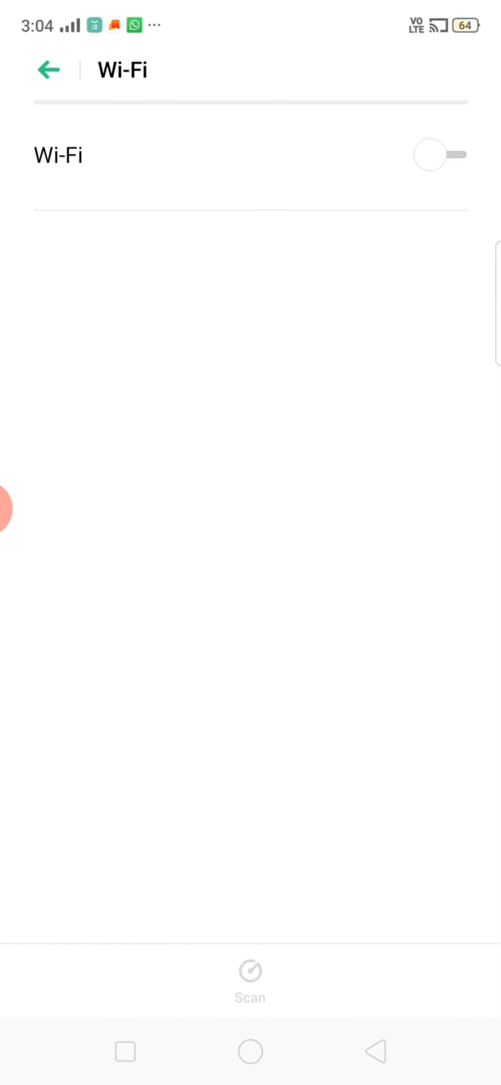
pyautogui.click(439, 154)
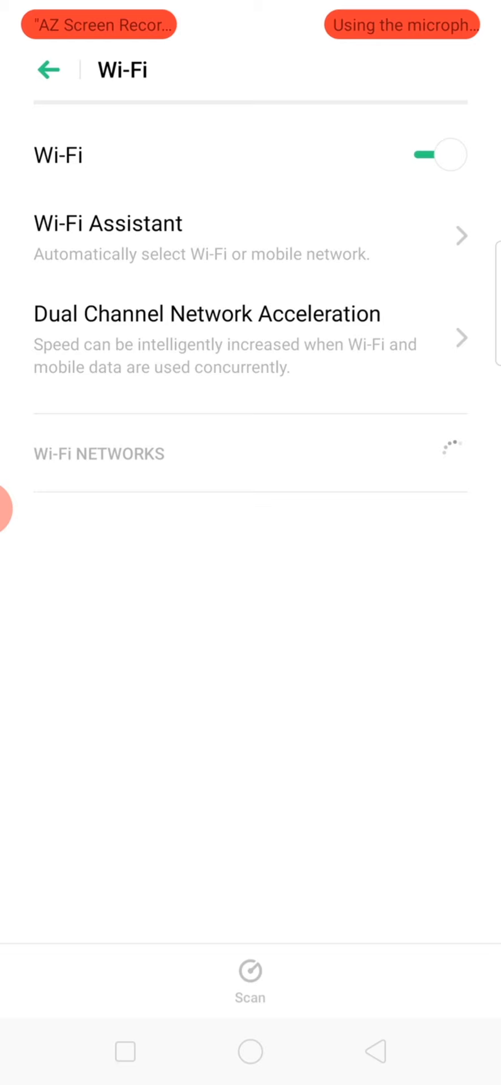
pyautogui.click(250, 1051)
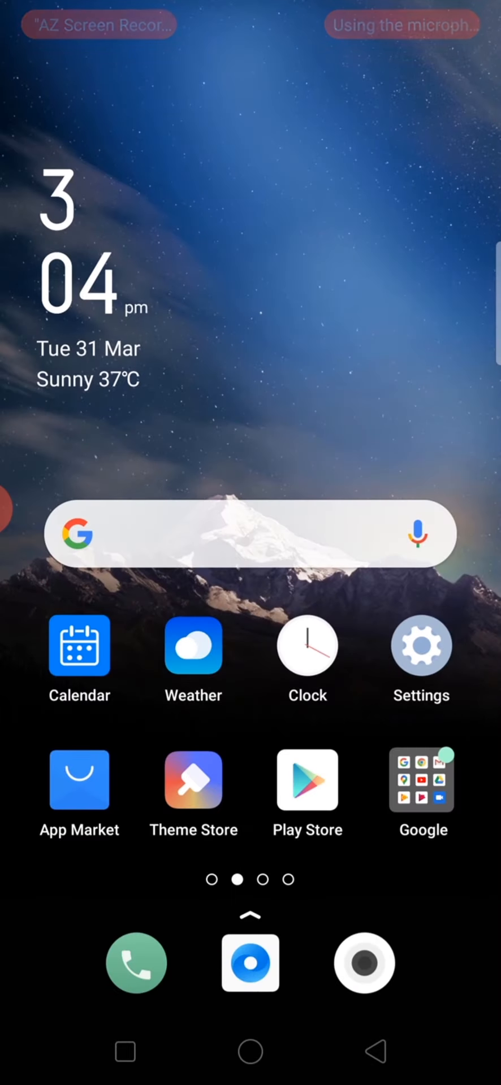
pyautogui.click(420, 780)
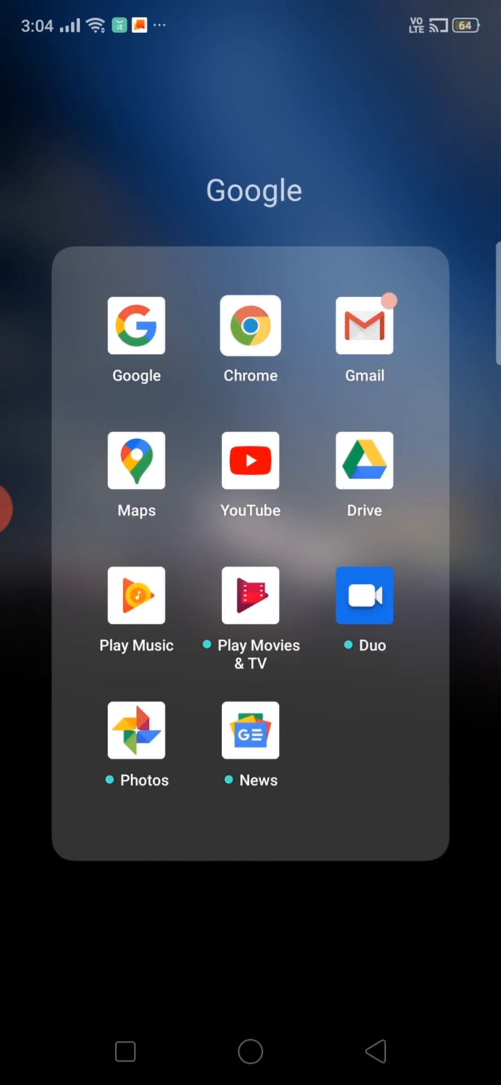
# - Search 'tic tac toe' from history and play one round until O wins
pyautogui.click(136, 325)
pyautogui.write('t')
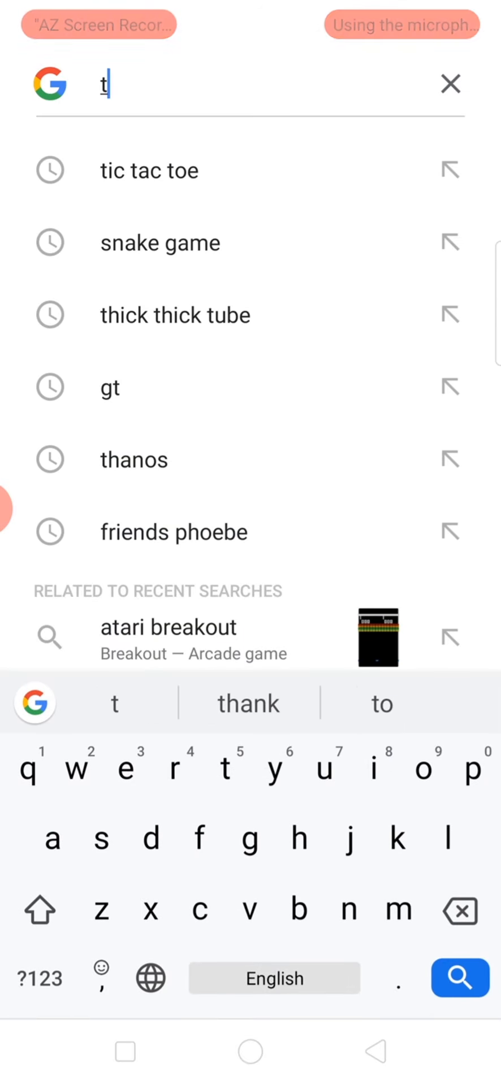
pyautogui.write('i')
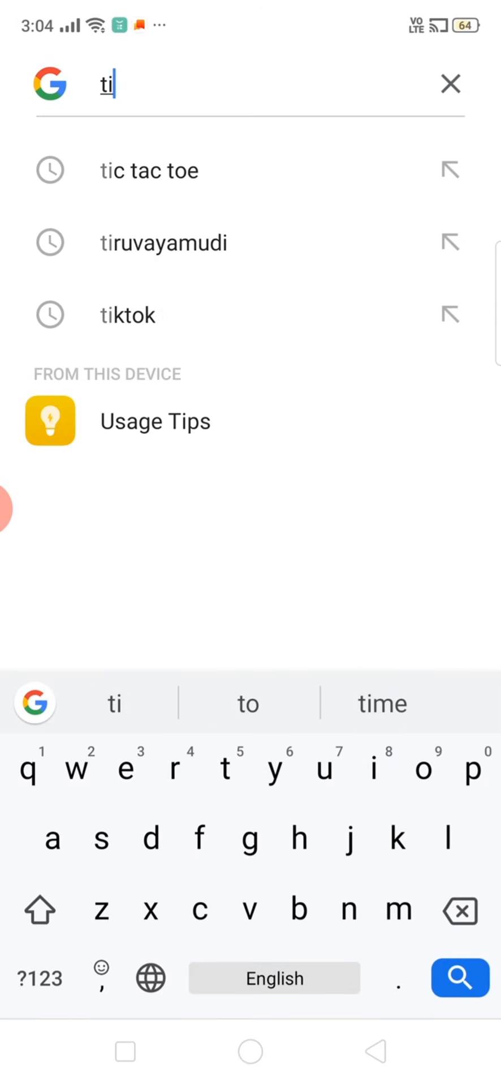
pyautogui.click(148, 170)
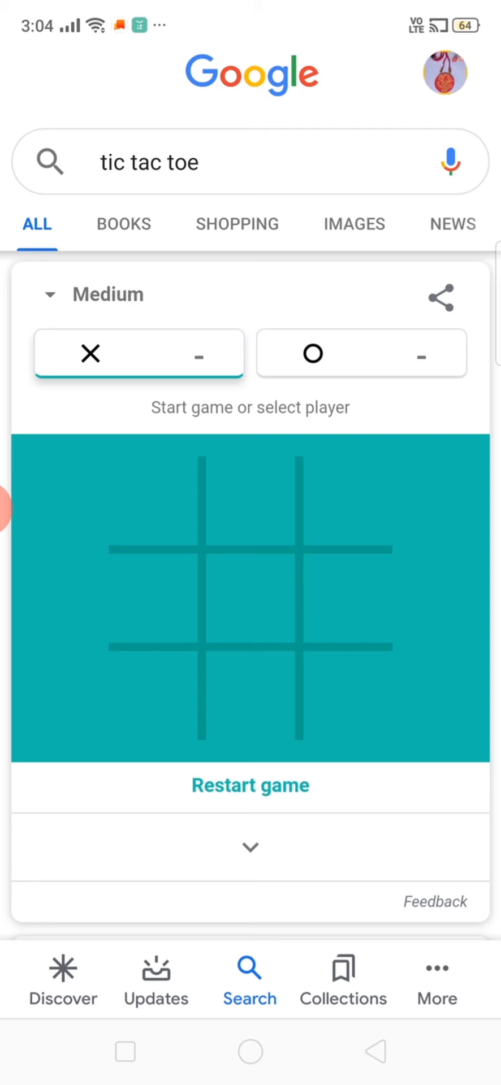
pyautogui.click(250, 500)
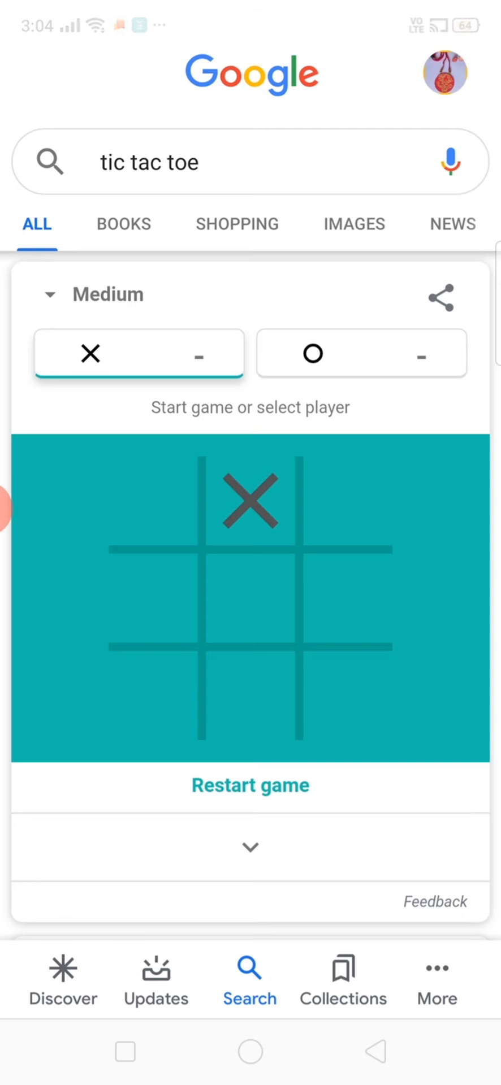
pyautogui.click(348, 696)
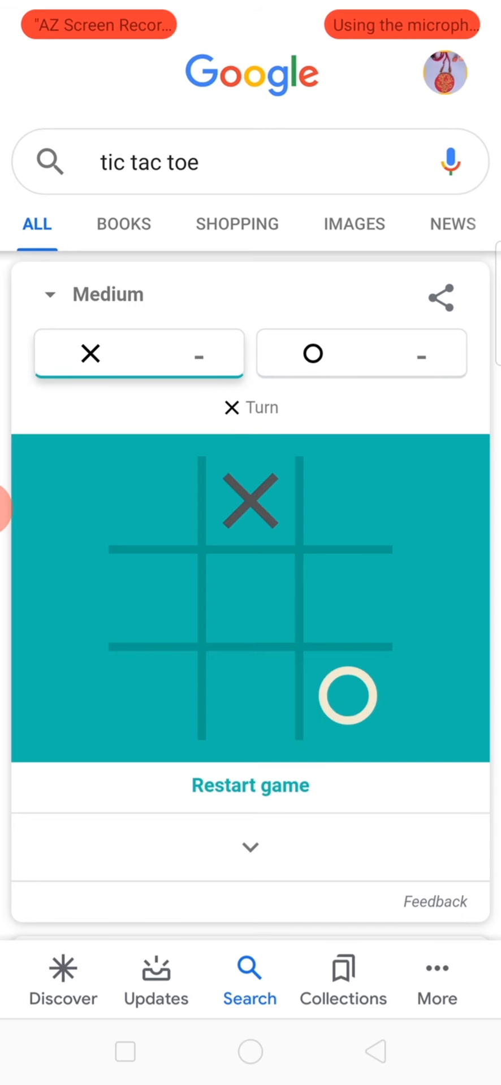
pyautogui.click(251, 602)
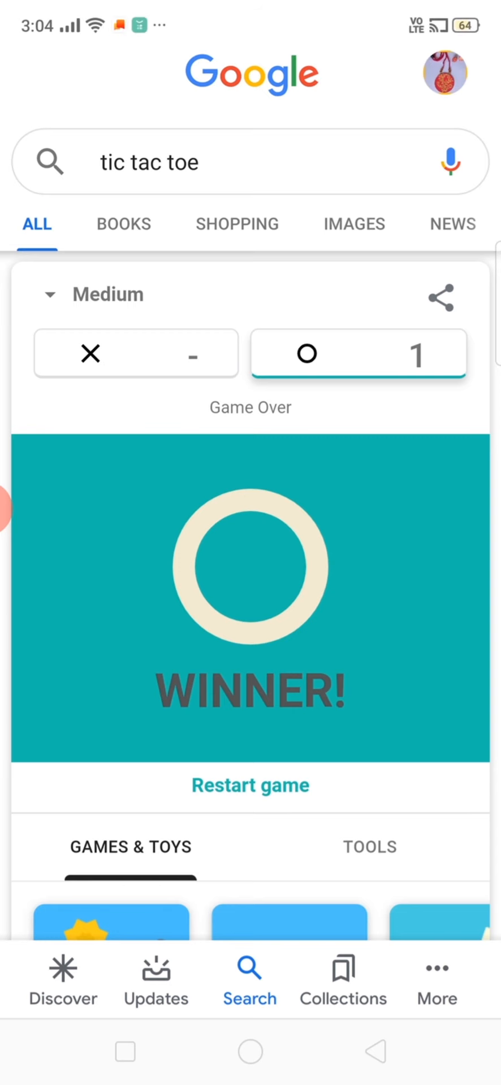
pyautogui.click(249, 162)
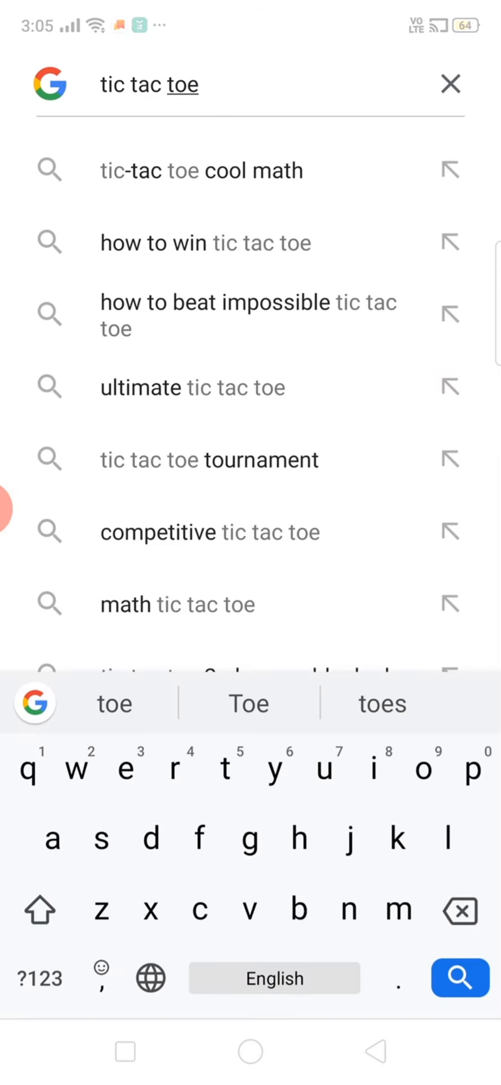
# - Replace the query with 'snake game' and play the Snake game card
pyautogui.click(450, 85)
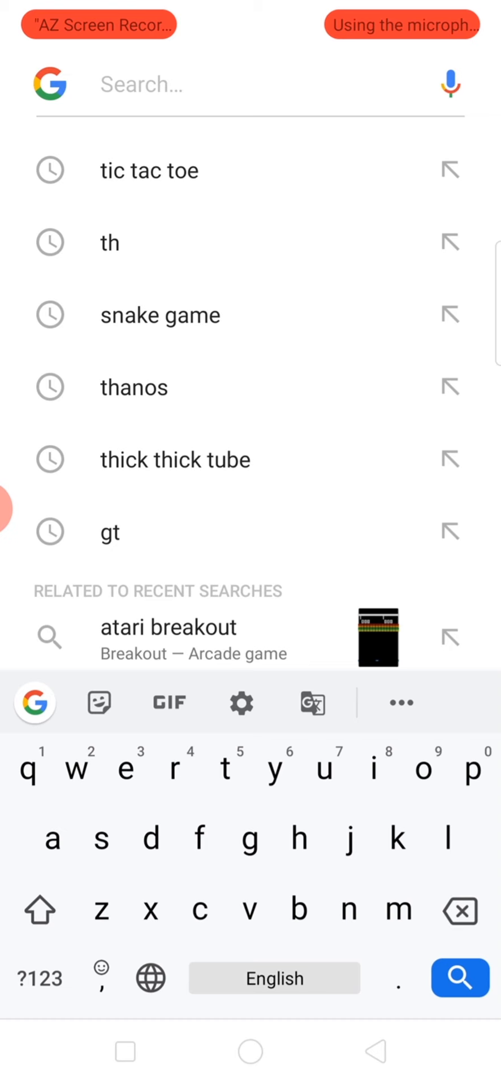
pyautogui.write('s')
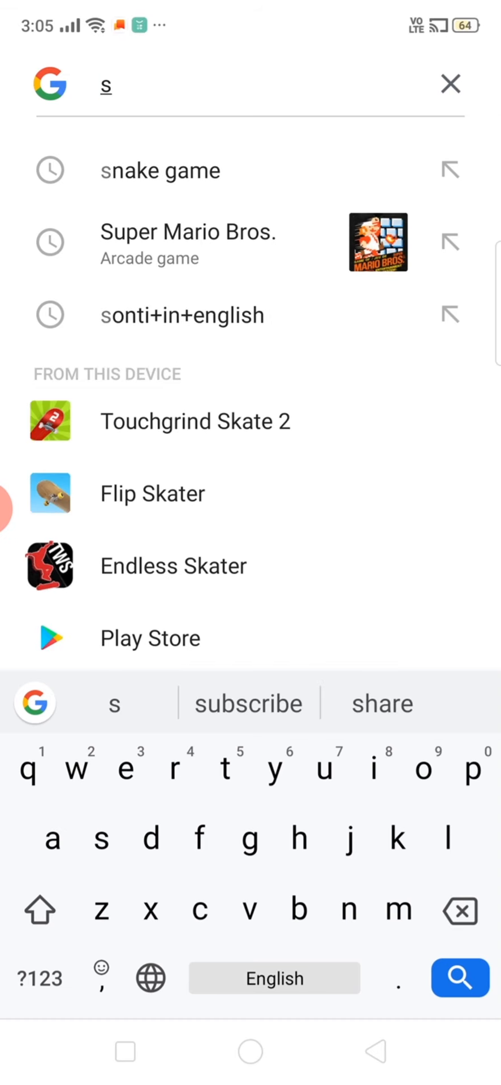
pyautogui.write('n')
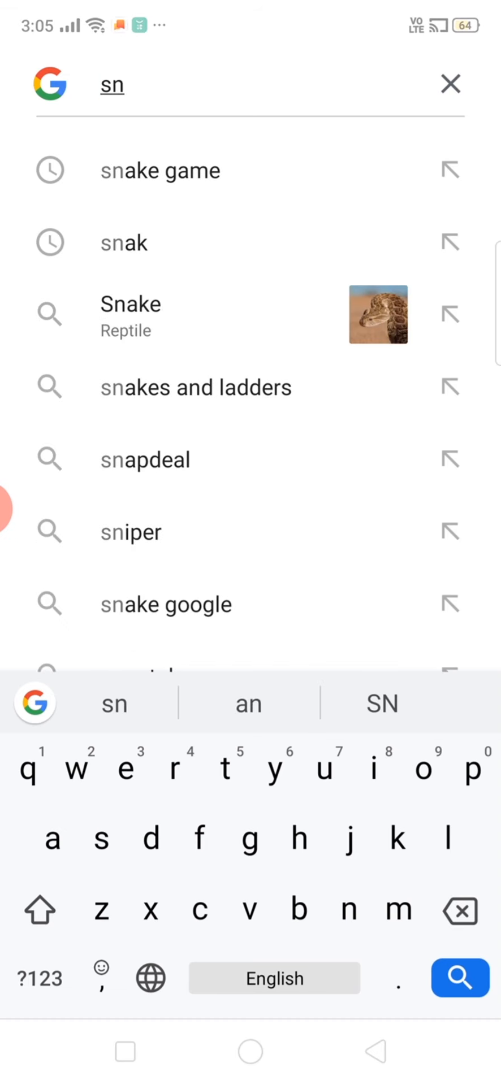
pyautogui.click(160, 170)
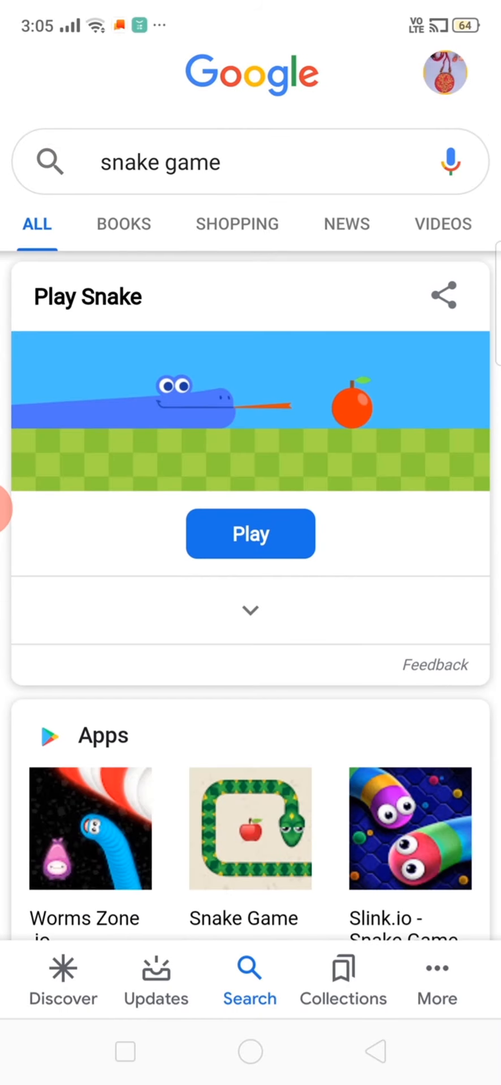
pyautogui.click(249, 534)
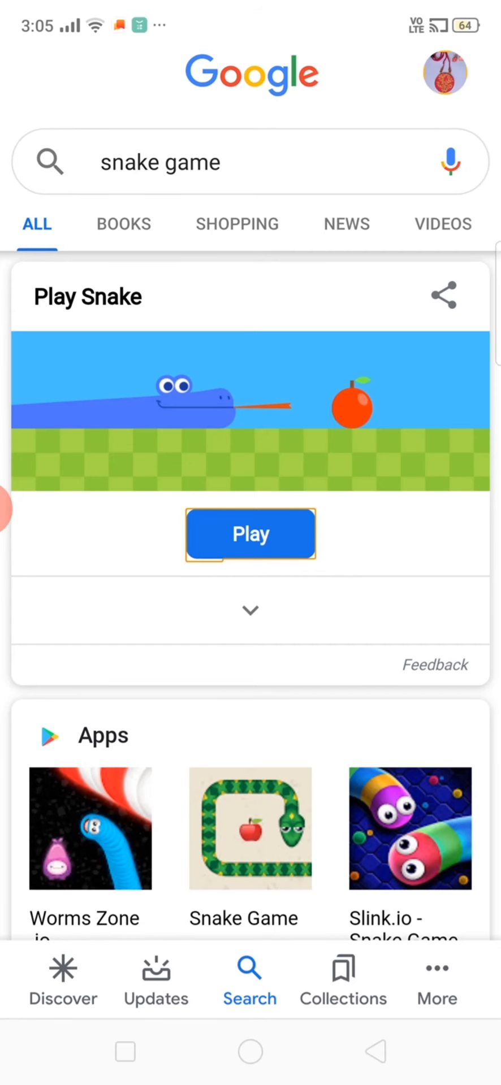
pyautogui.click(249, 161)
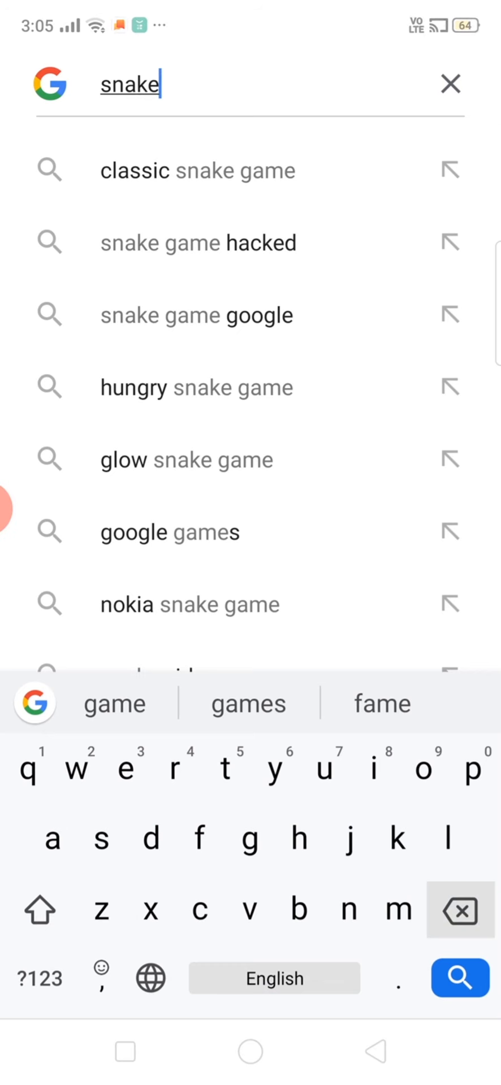
# - Search 'pac man' via the suggestion and launch the Pac-Man doodle
pyautogui.click(450, 83)
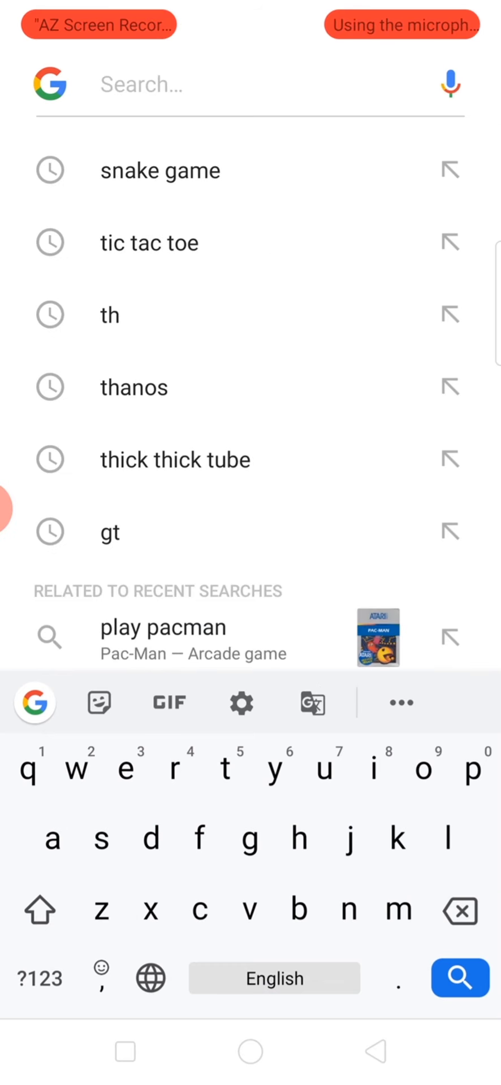
pyautogui.write('pac')
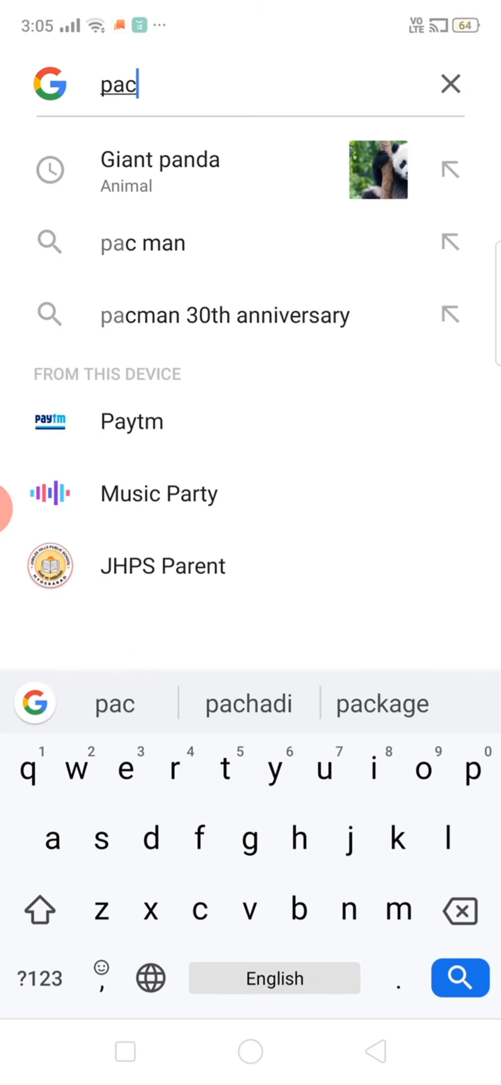
pyautogui.click(143, 243)
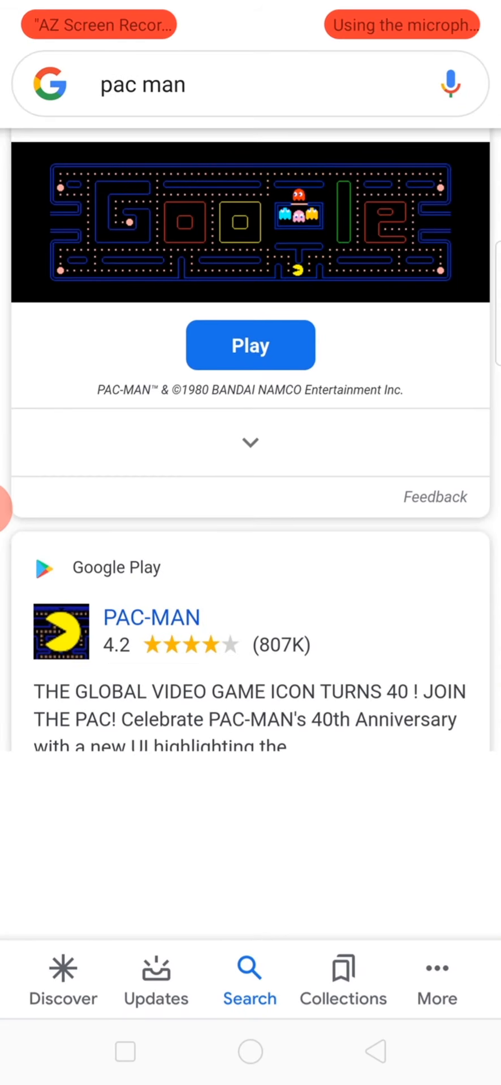
pyautogui.click(250, 345)
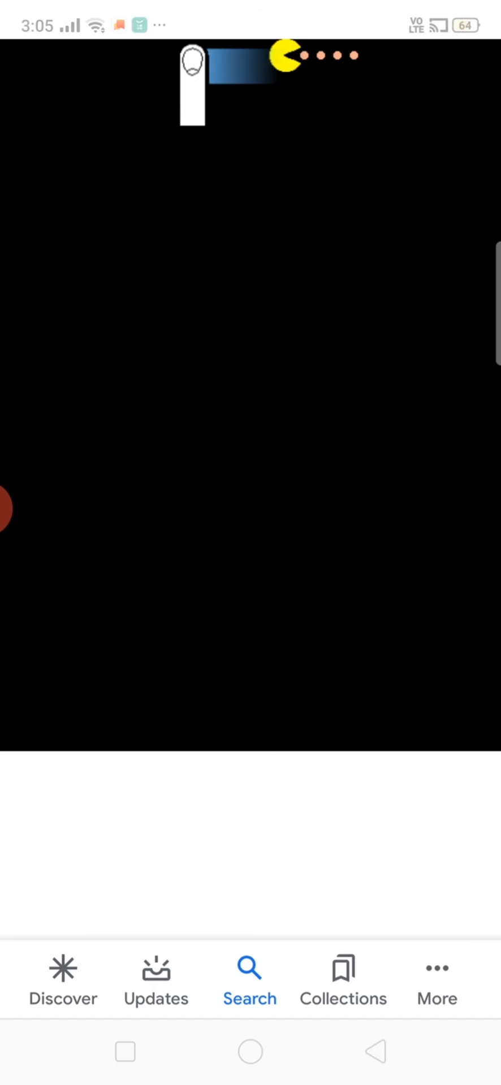